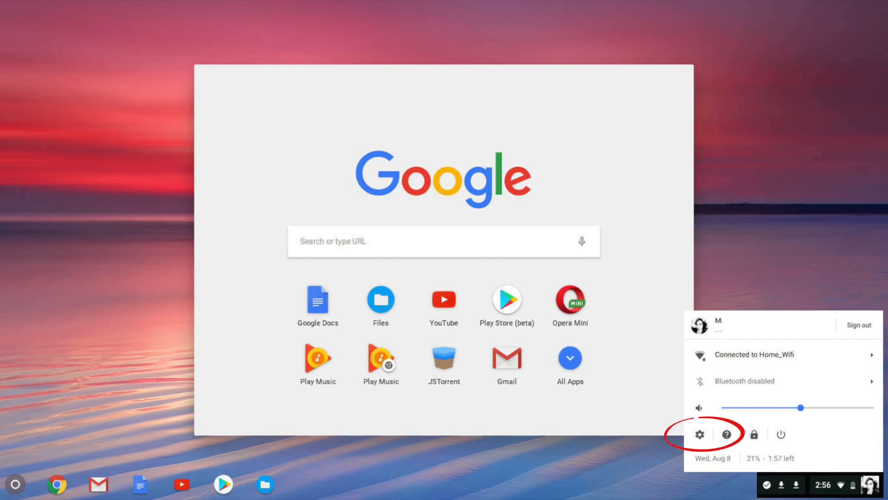
Reach Manage accessibility features in Chrome OS Settings to enable the on-screen keyboard.
{"action": "left_click", "coordinate": [700, 434]}
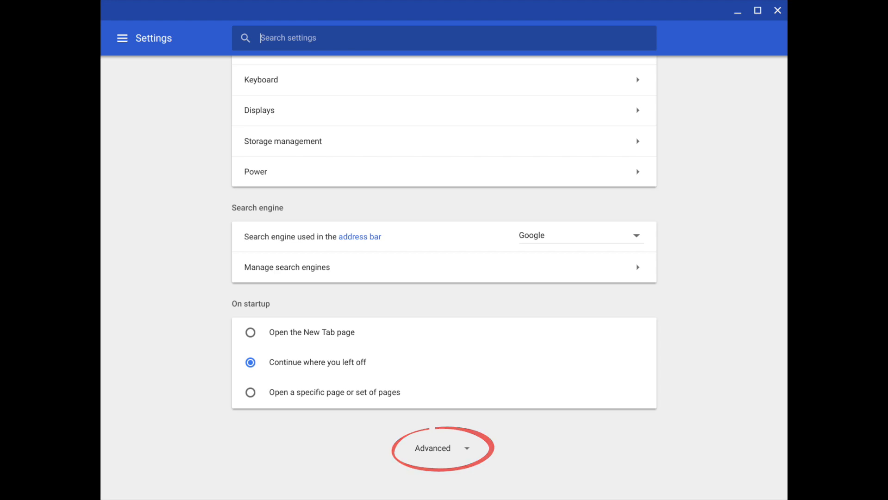
{"action": "left_click", "coordinate": [443, 448]}
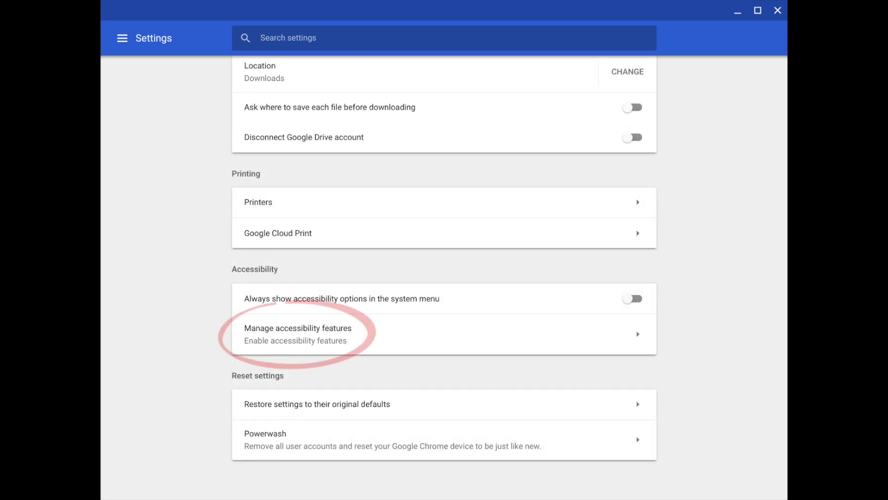
{"action": "left_click", "coordinate": [297, 334]}
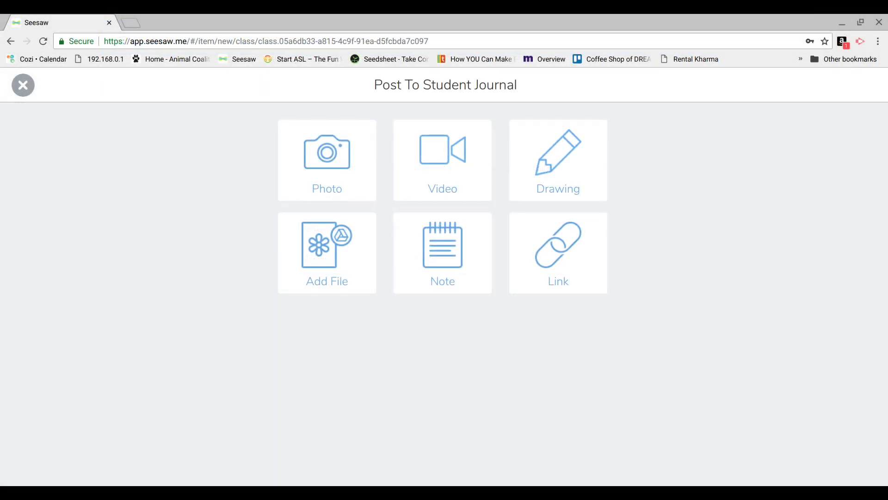
Start a new journal note and switch the on-screen keyboard to its emoji layout.
{"action": "left_click", "coordinate": [442, 252]}
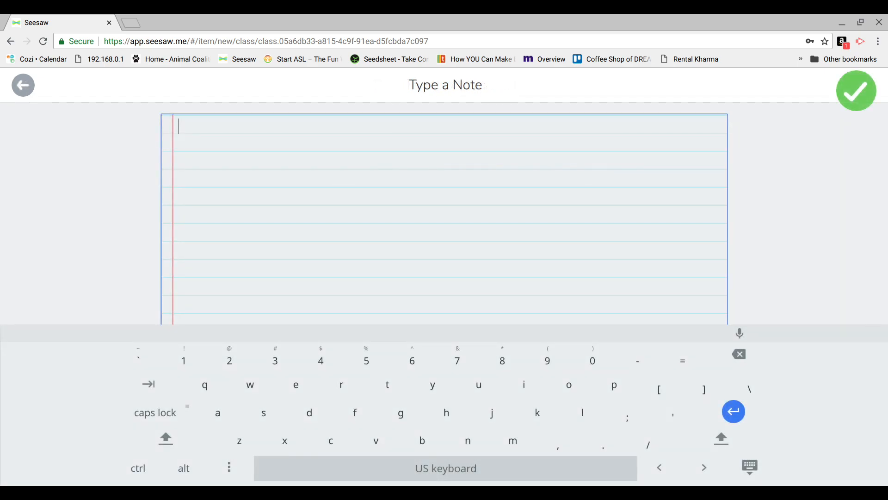
{"action": "left_click", "coordinate": [229, 466]}
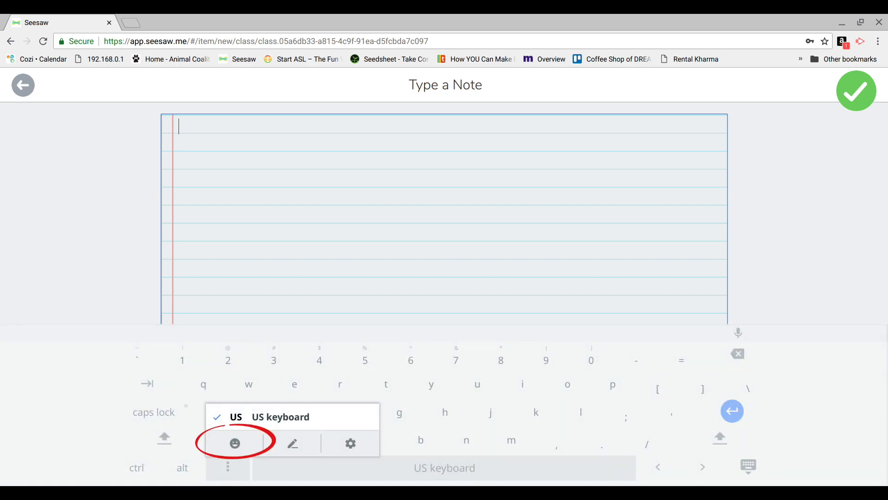
{"action": "left_click", "coordinate": [234, 443]}
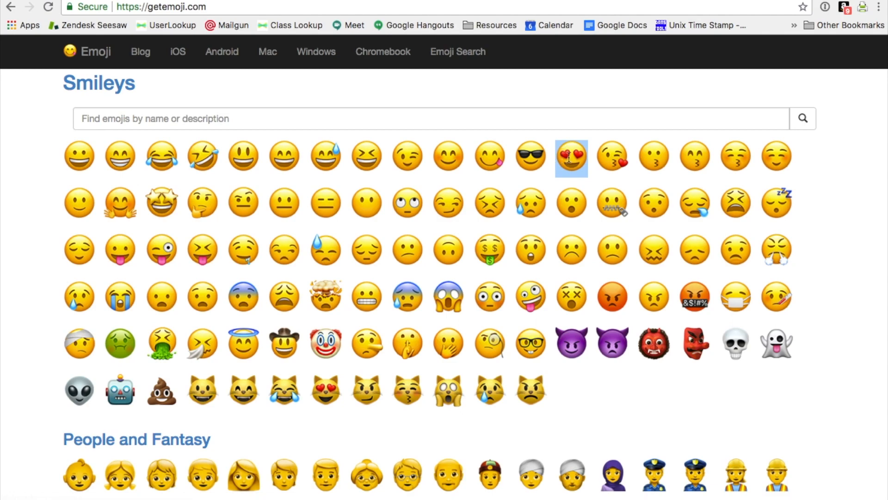
Bring up the copy options for the heart-eyes smiley on getemoji.com.
{"action": "right_click", "coordinate": [571, 158]}
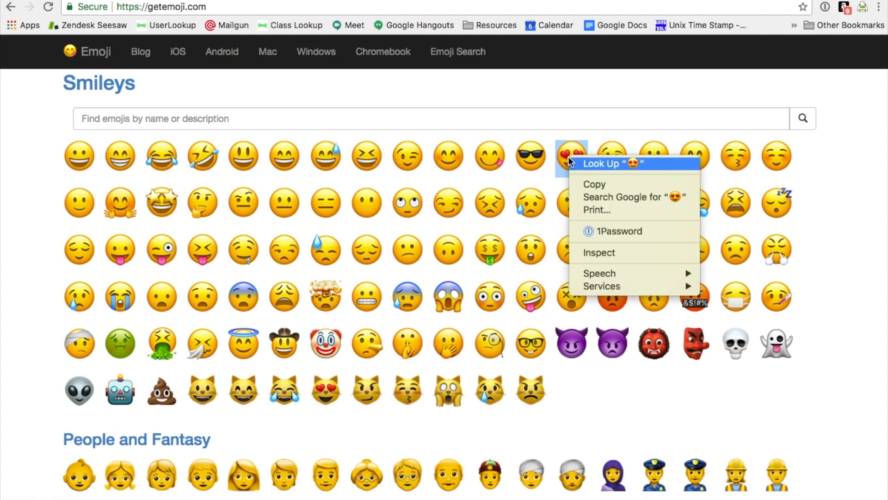
{"action": "mouse_move", "coordinate": [594, 185]}
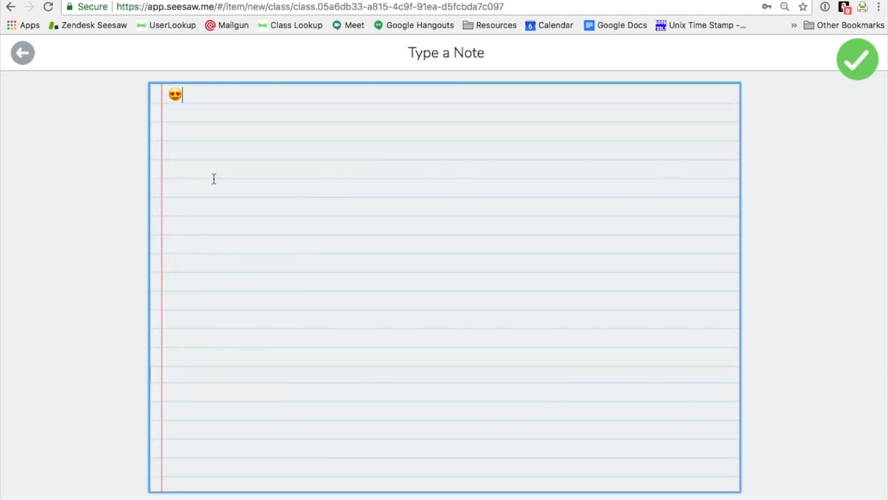
Paste the copied heart-eyes emoji into the note area.
{"action": "left_click", "coordinate": [857, 60]}
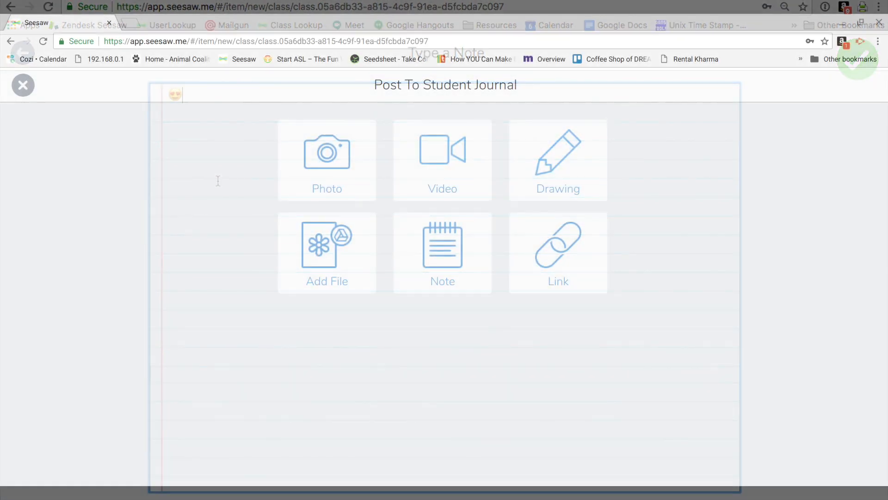